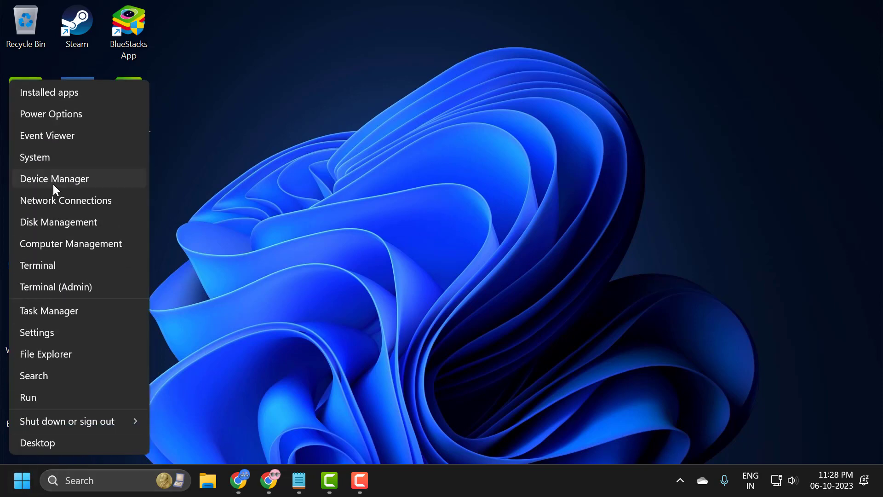
Step: Launch Device Manager from the Start button's Quick Link menu
{"action": "left_click", "coordinate": [55, 178]}
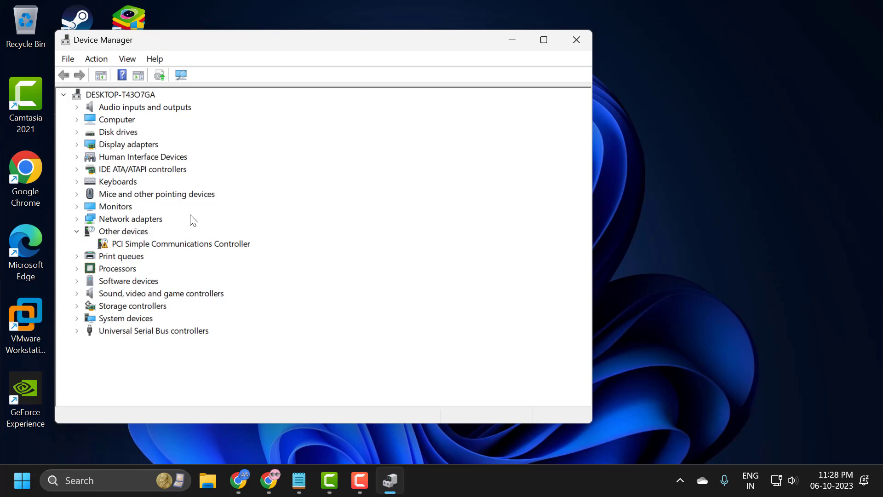
Step: Expand Print queues and begin Update driver for Microsoft Print to PDF
{"action": "left_click", "coordinate": [121, 255]}
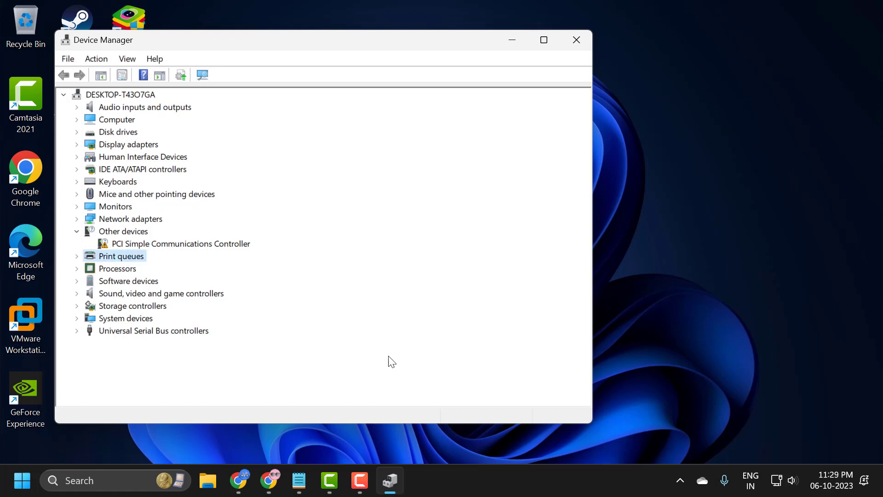
{"action": "left_click", "coordinate": [76, 256]}
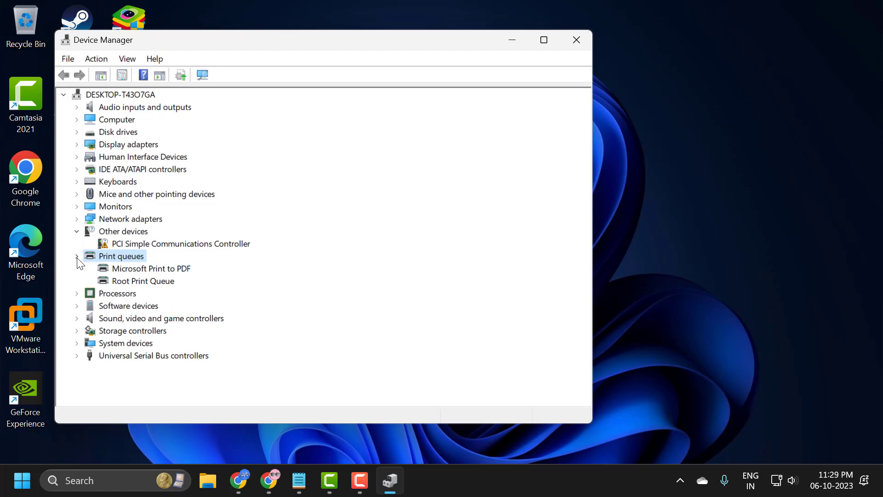
{"action": "left_click", "coordinate": [151, 268]}
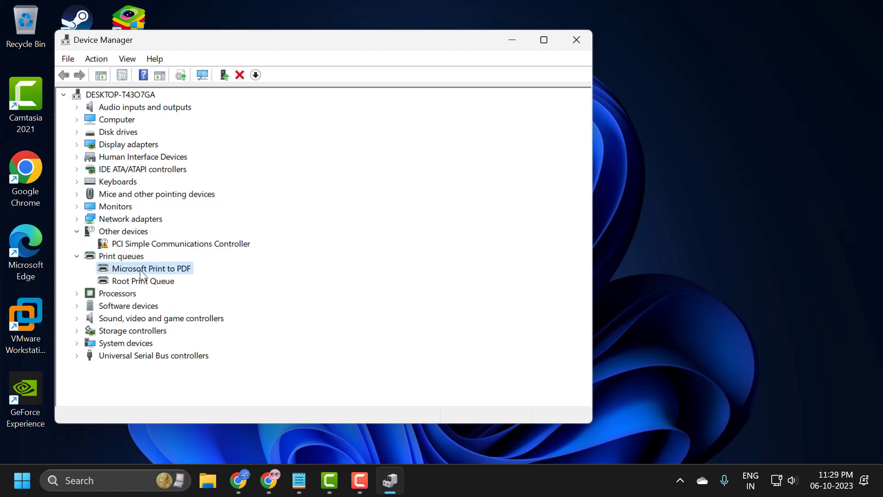
{"action": "mouse_move", "coordinate": [132, 279]}
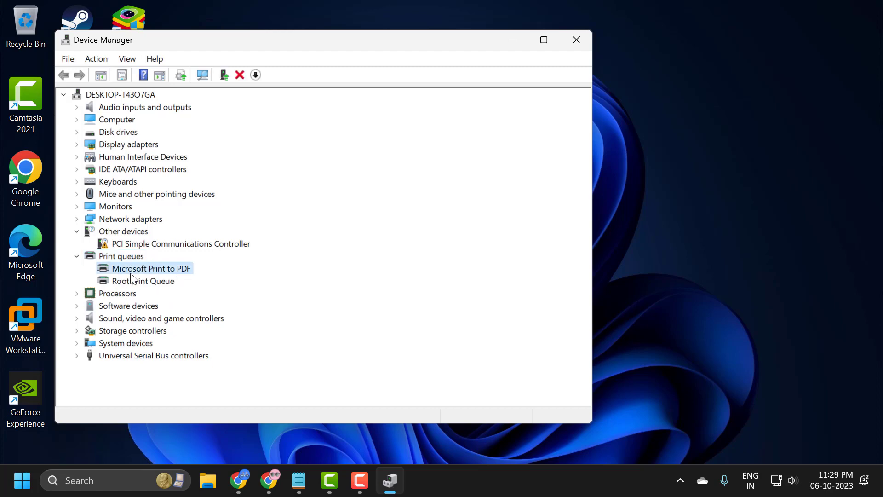
{"action": "right_click", "coordinate": [150, 269]}
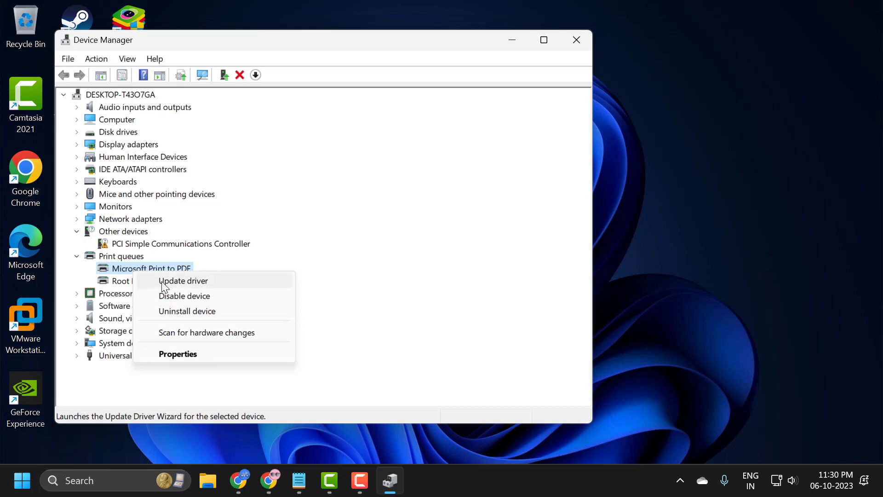
{"action": "left_click", "coordinate": [183, 280]}
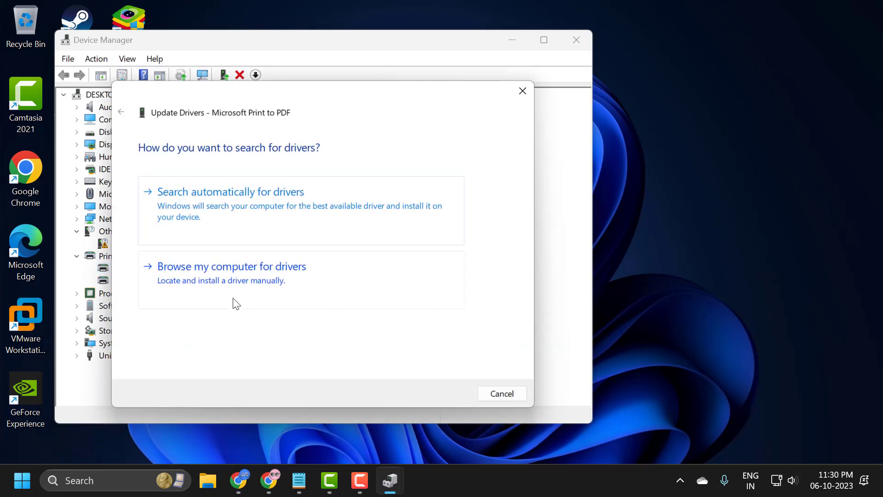
Step: Choose 'Browse my computer for drivers' in the Update Drivers wizard
{"action": "left_click", "coordinate": [232, 267]}
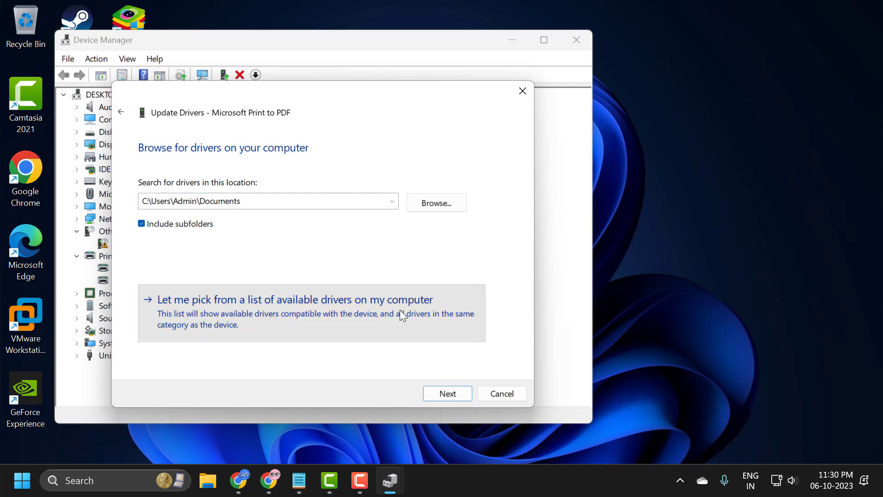
Step: Pick Generic software device from the compatible list, install it, dismiss success and close Device Manager
{"action": "left_click", "coordinate": [294, 306]}
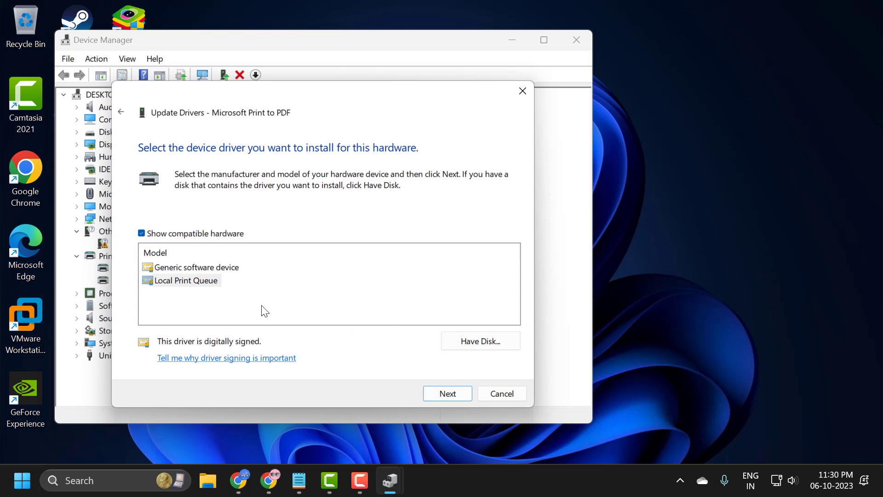
{"action": "mouse_move", "coordinate": [210, 289]}
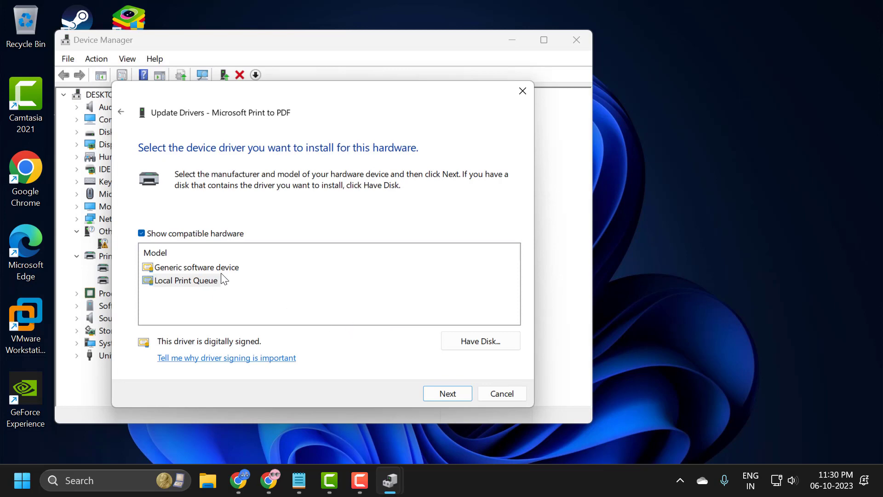
{"action": "mouse_move", "coordinate": [188, 270]}
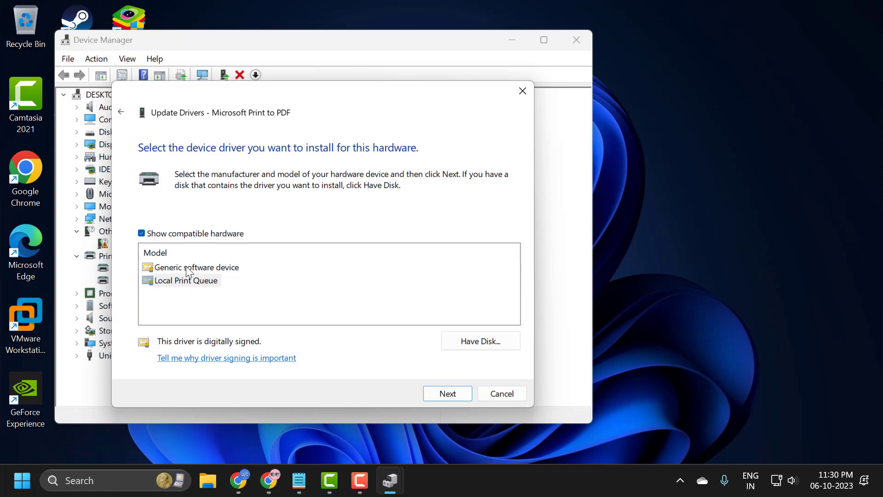
{"action": "left_click", "coordinate": [196, 267]}
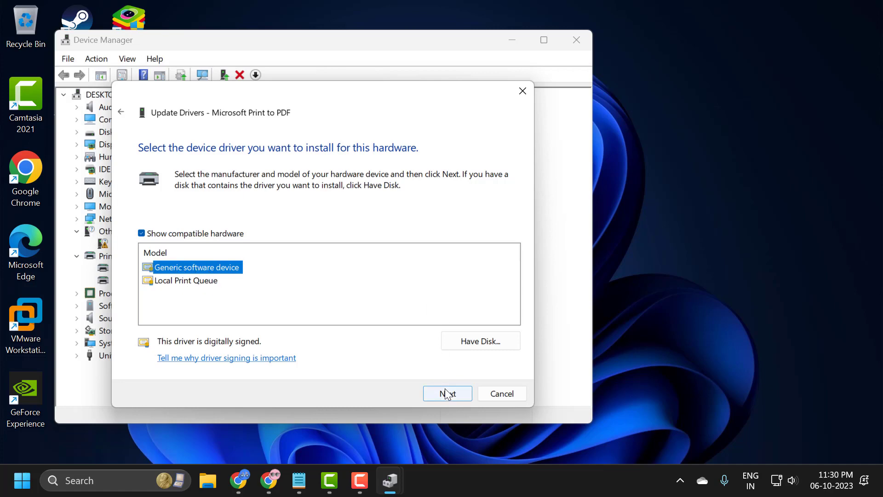
{"action": "left_click", "coordinate": [448, 393]}
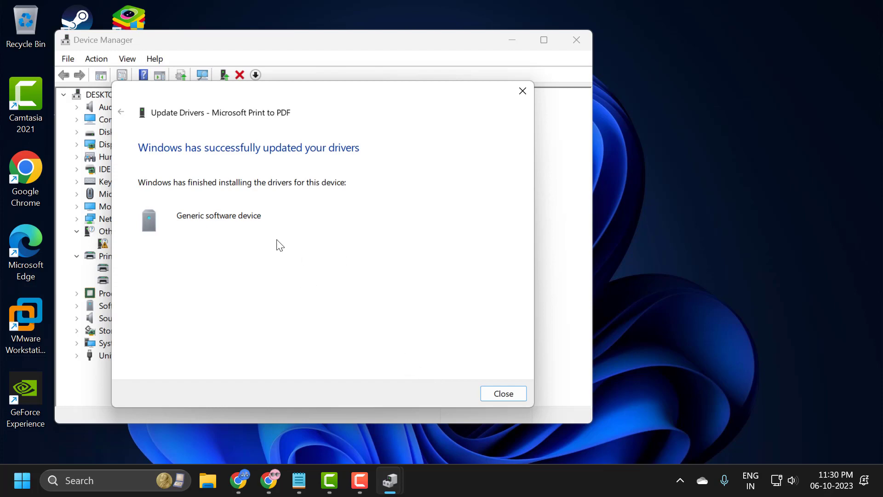
{"action": "left_click", "coordinate": [503, 393]}
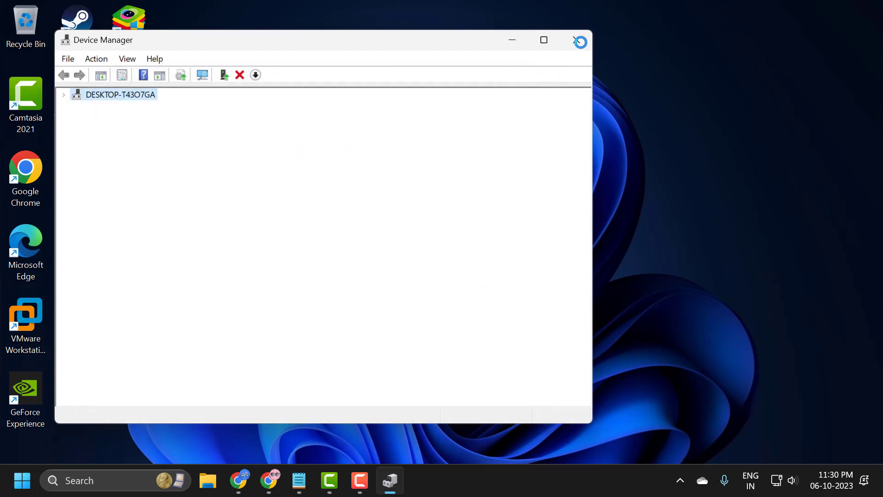
{"action": "left_click", "coordinate": [579, 41]}
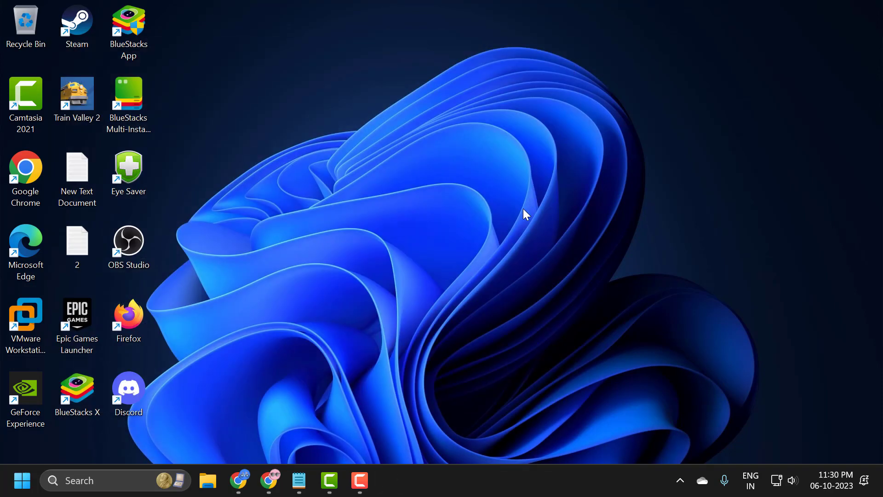